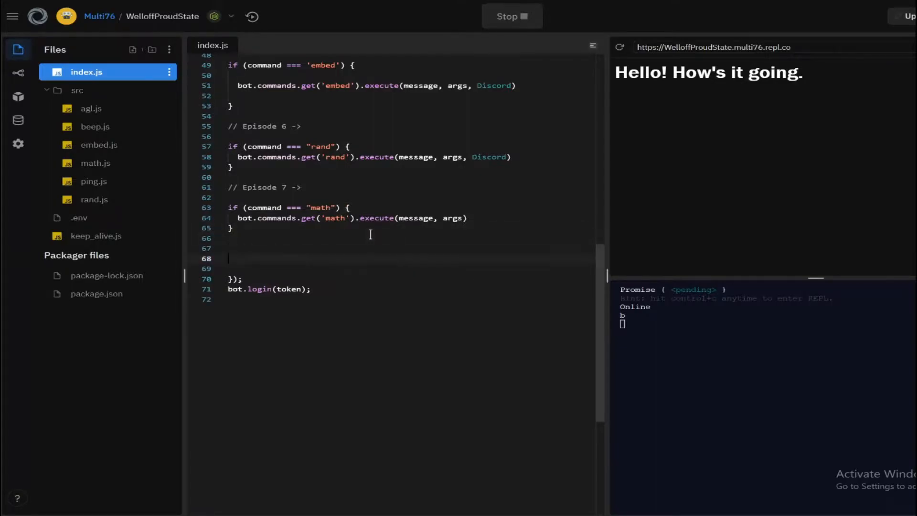
- In index.js, route command "8ball" to bot.commands.get('8ball').execute(message, args)
type("if (command)")
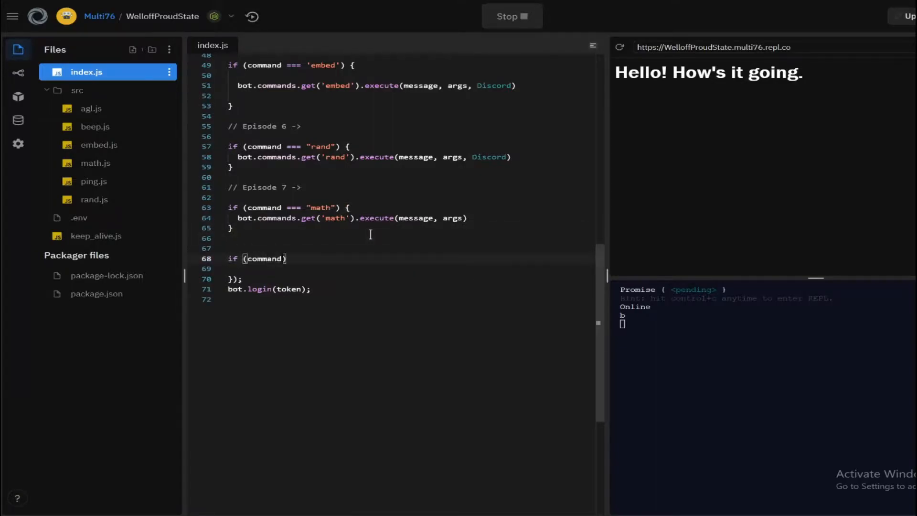
type("=== \"8ball\"")
type("bot.commands.get('8ball').execute(")
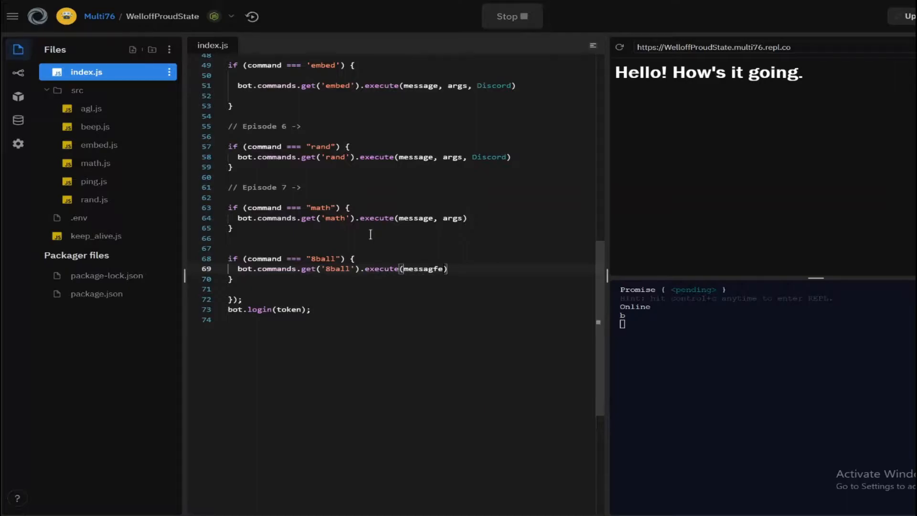
type("message, args")
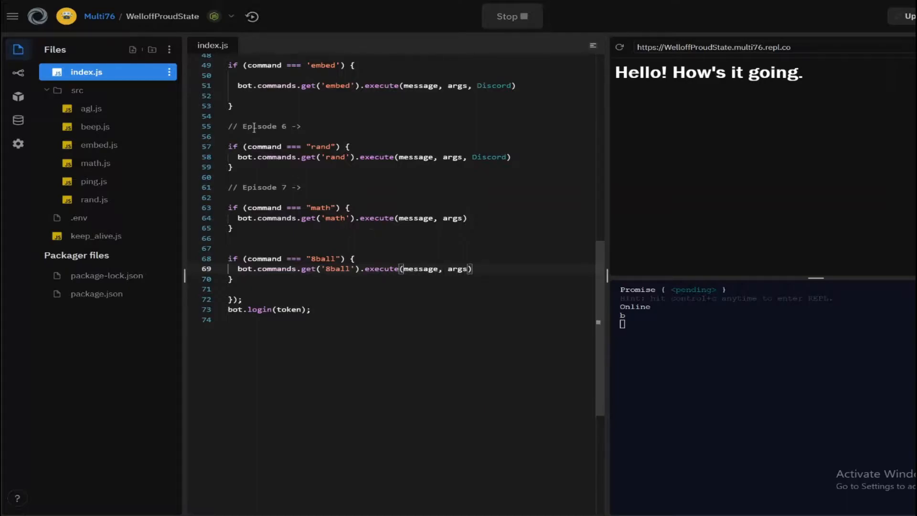
left_click(133, 50)
type("module")
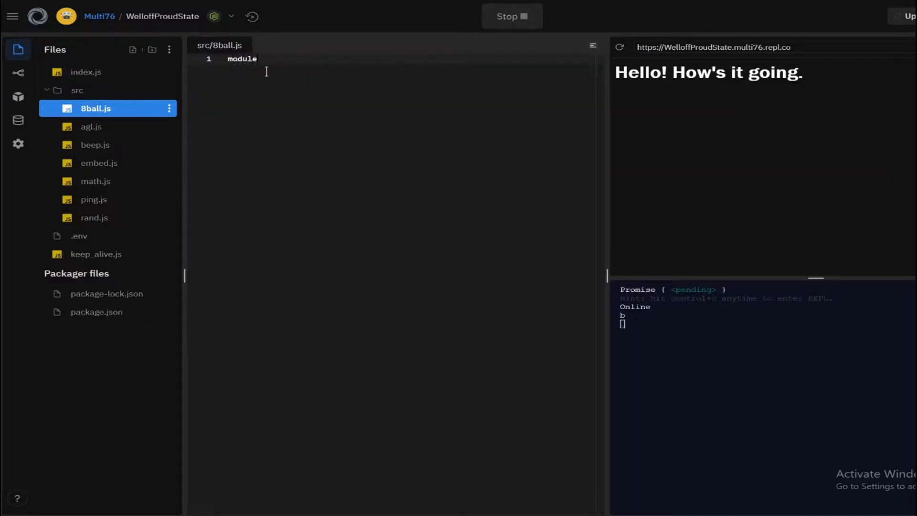
- Start src/8ball.js exporting name '8ball', description "8ball command" and execute(message, args)
type(".exports = {}")
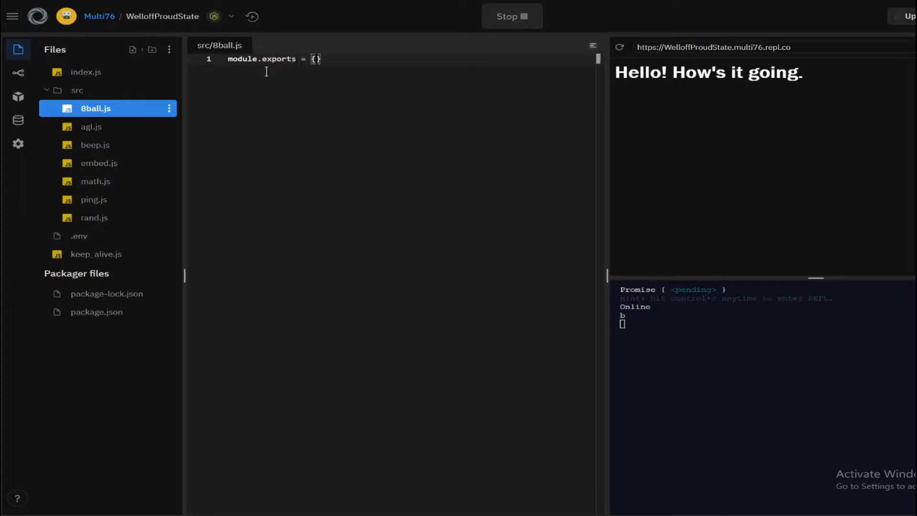
type("name: '8'")
type("description: \"")
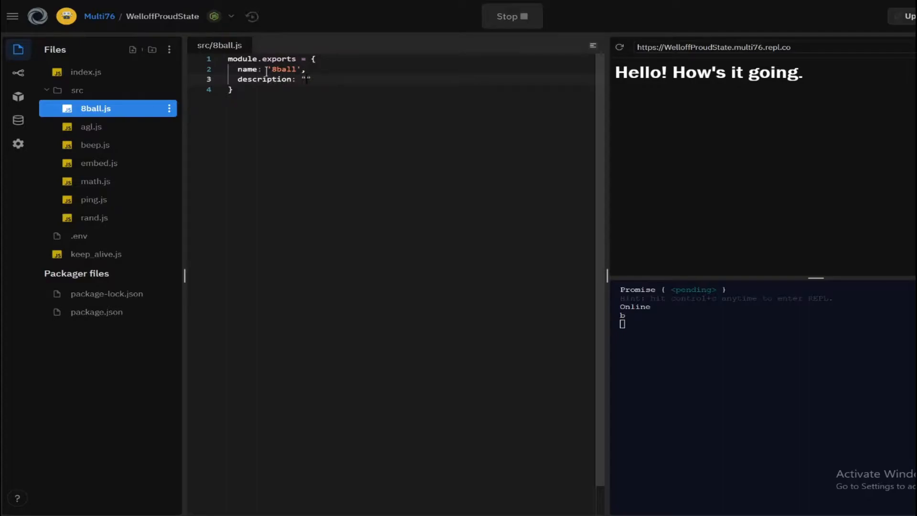
type("8ball command")
type("execute(messag")
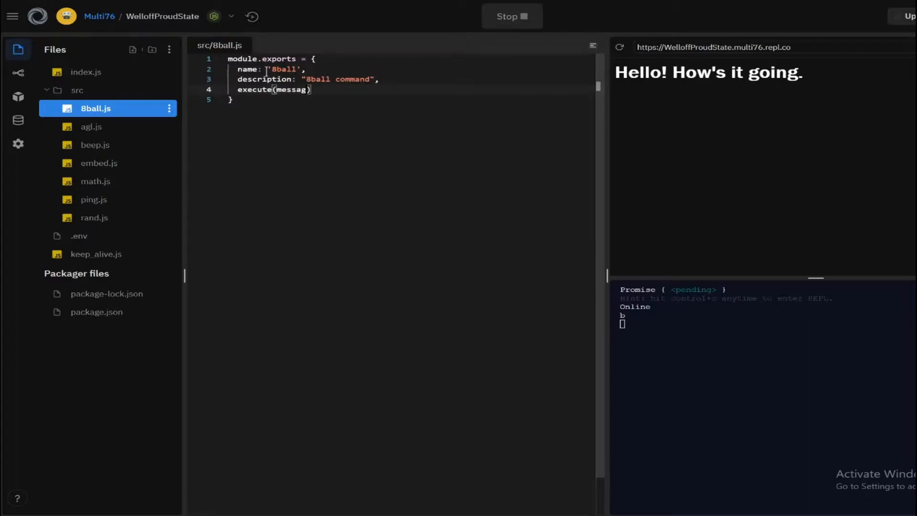
type(", args) {")
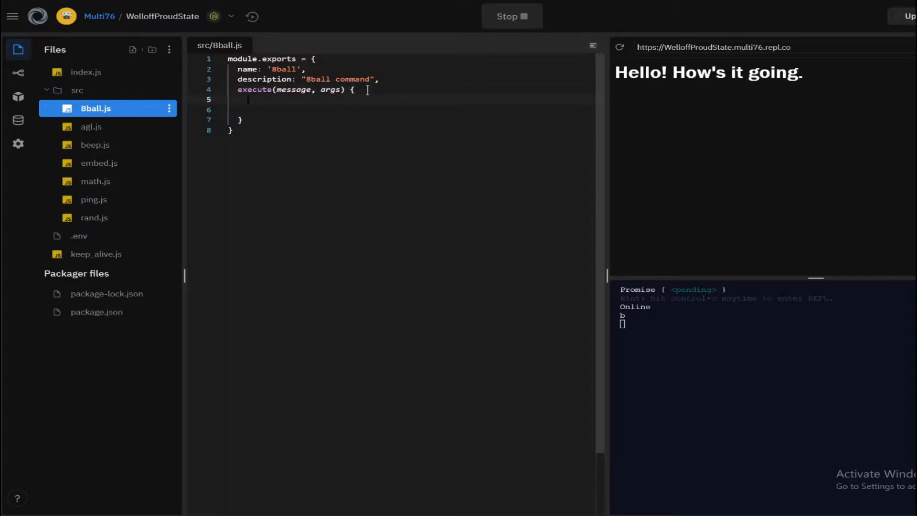
type("let arr = [")
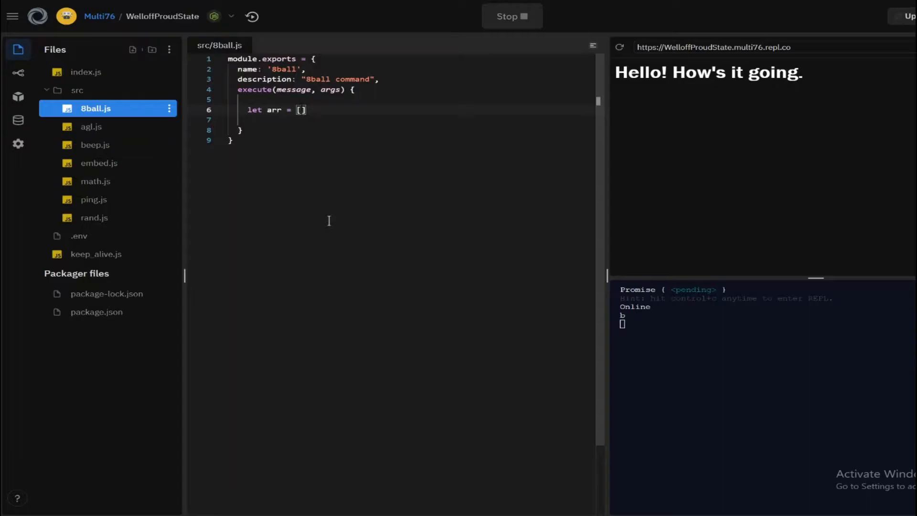
- Test a ["a", "b", "c"] array by logging arr[1], then remove the test lines
type("\"a\",")
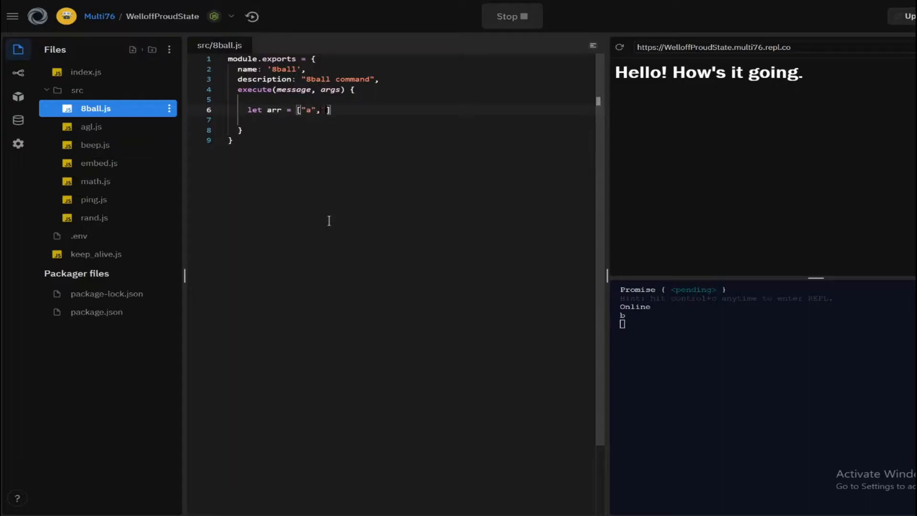
type("\"b\", \"\"")
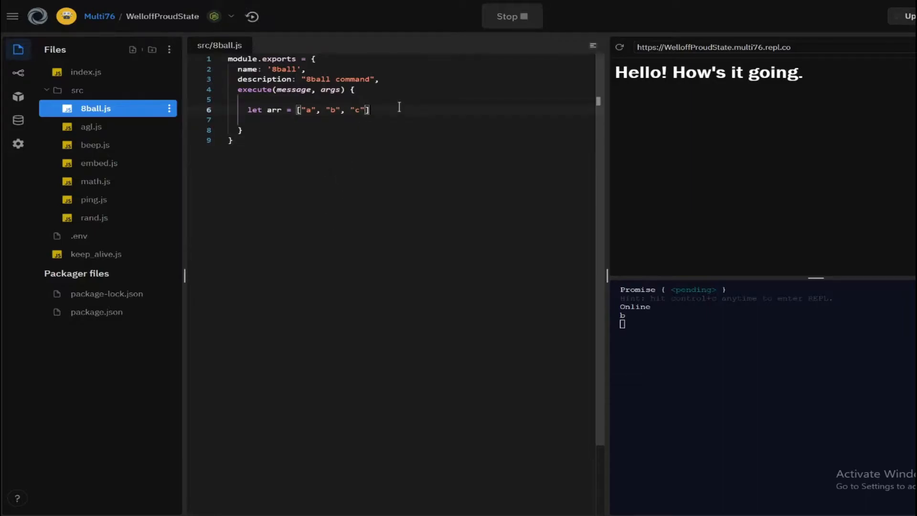
type("console.")
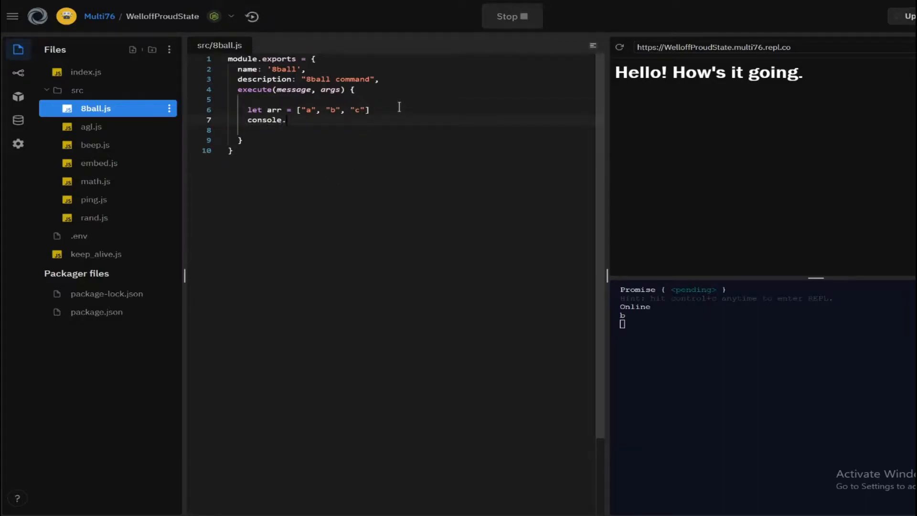
type("log(arr)")
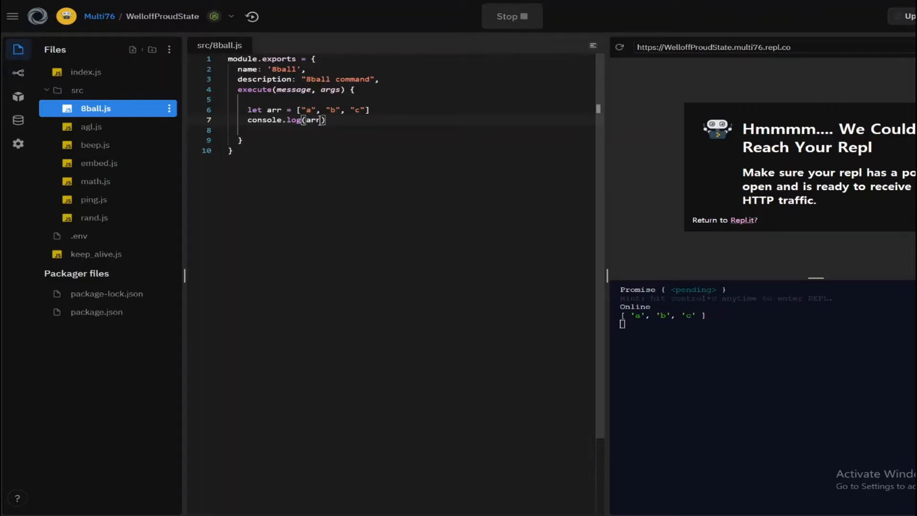
type("[0")
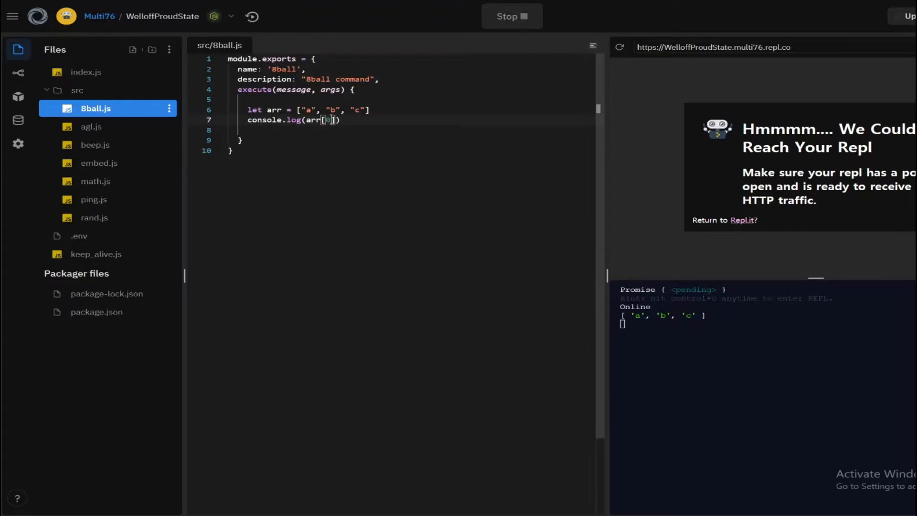
type("1")
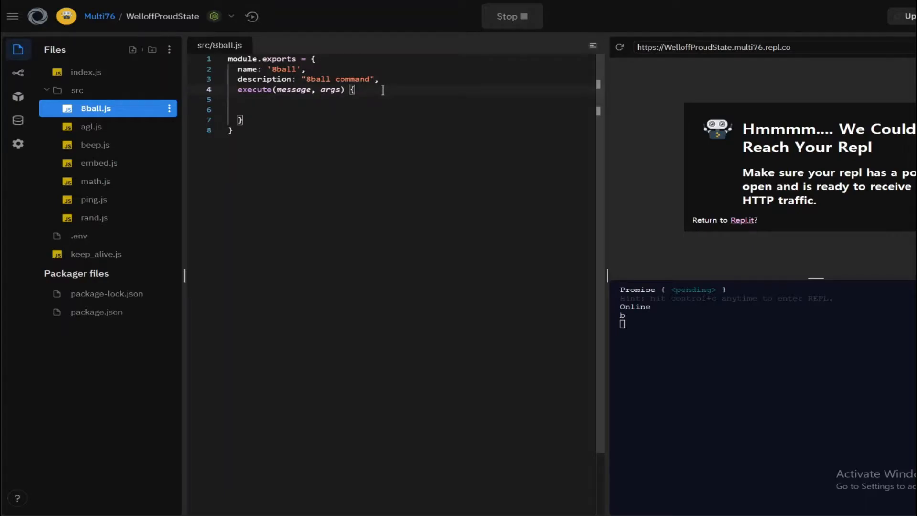
- Store args[0] in a question variable inside execute
type("let")
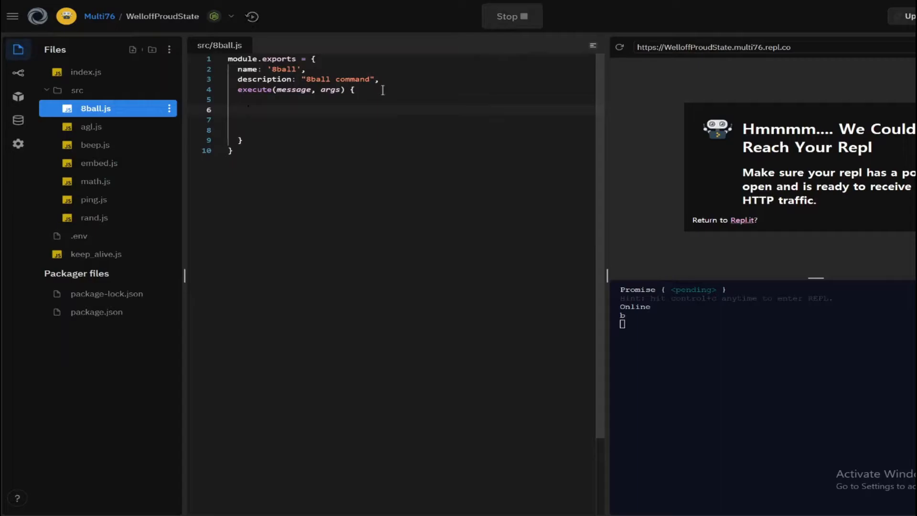
type("let q")
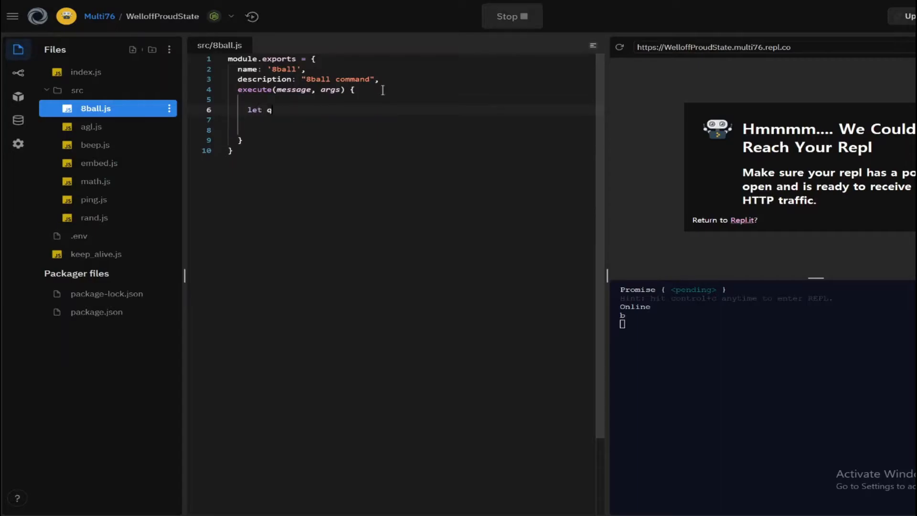
type("uestion")
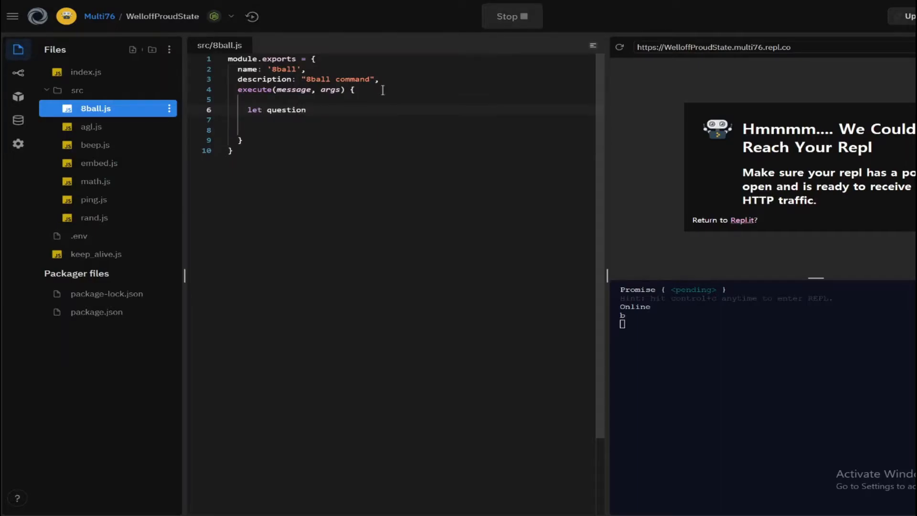
type("= args[0")
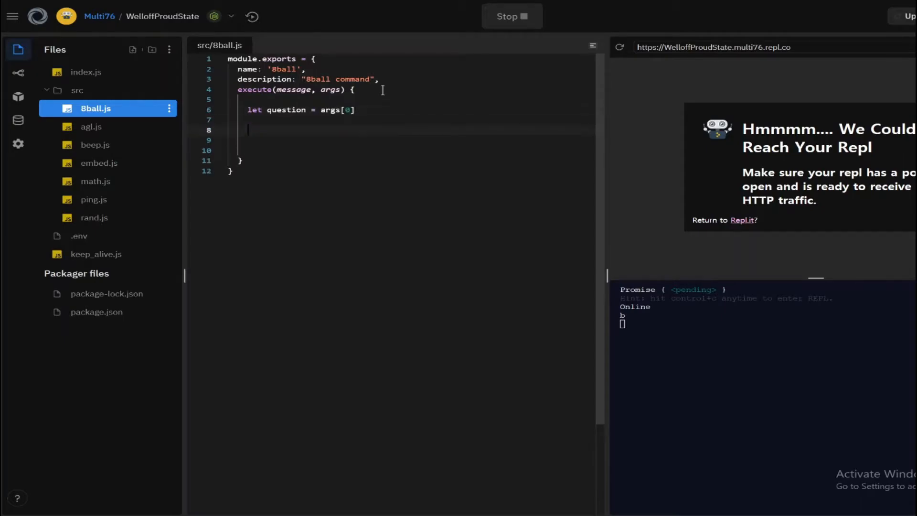
- When question is missing, send "You will have to enter your question next to the command"; add else
type("if ()")
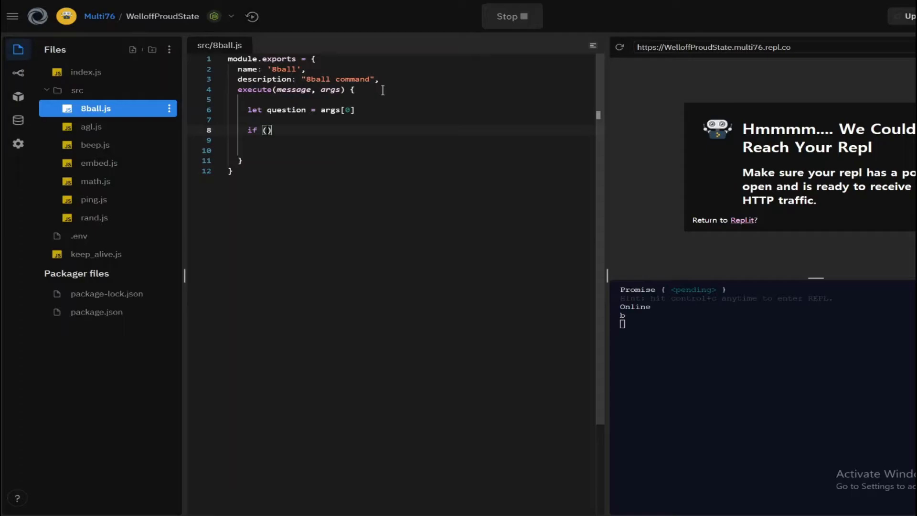
type("!u")
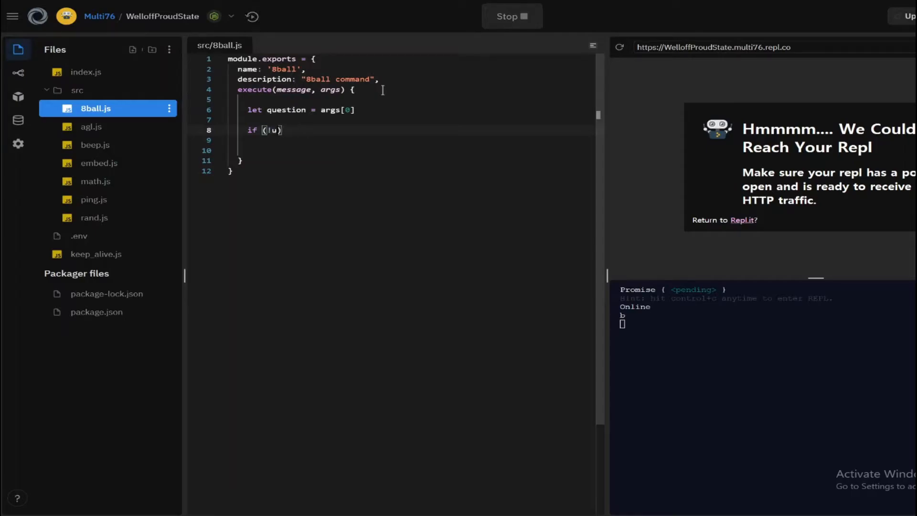
type("question")
left_click(415, 140)
type("message.channel.sen")
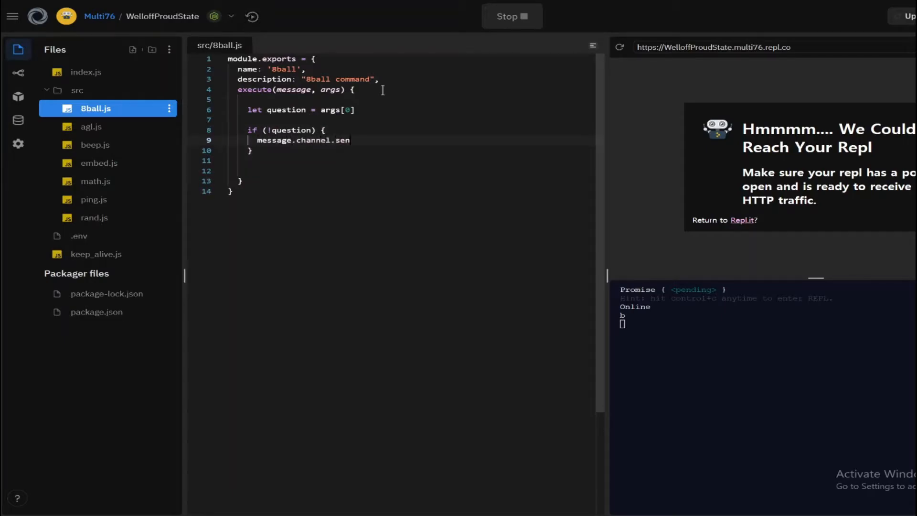
type("d(\"You w\")")
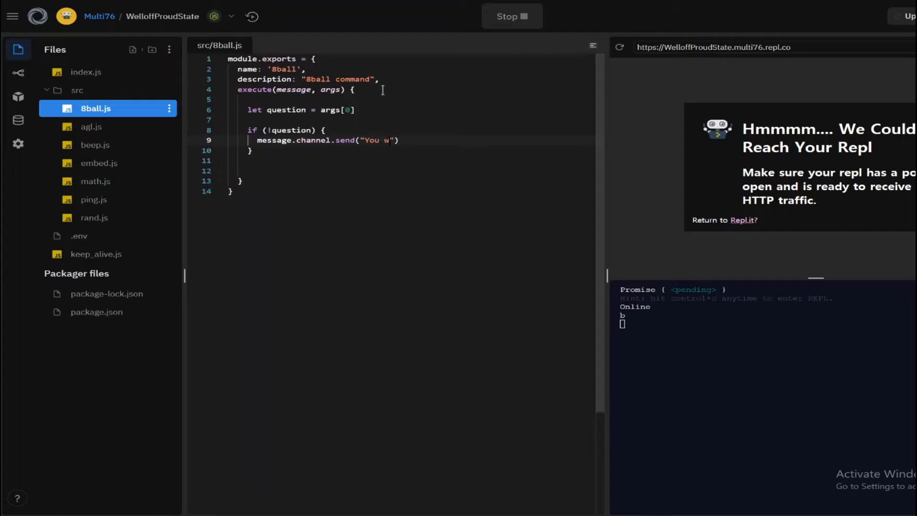
type("ill have to enter")
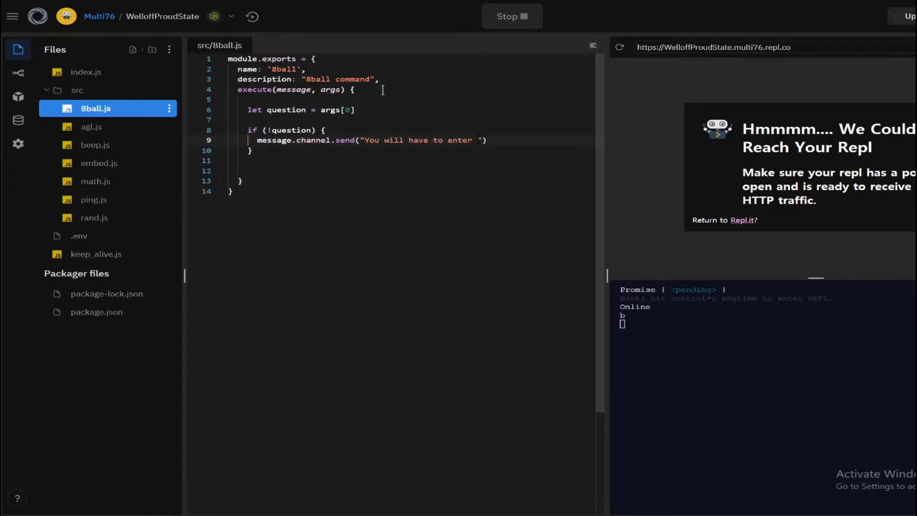
type("your question")
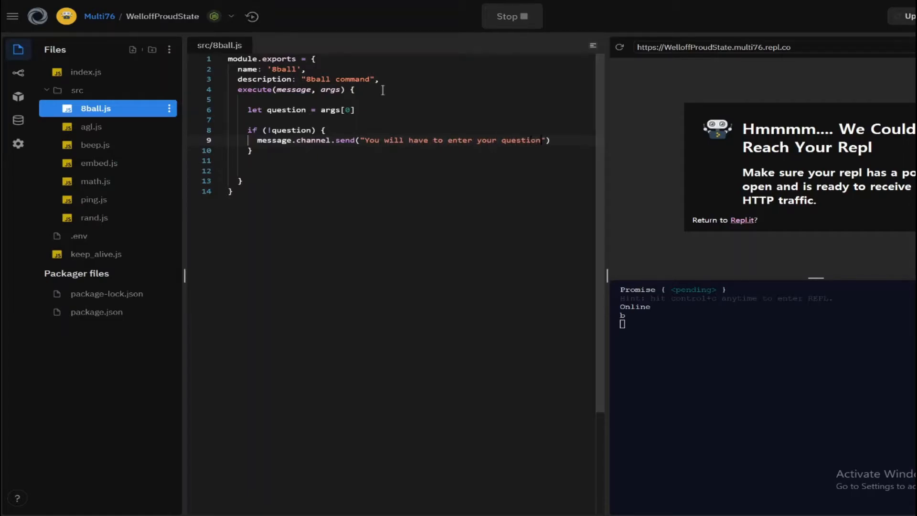
type("next to the command!")
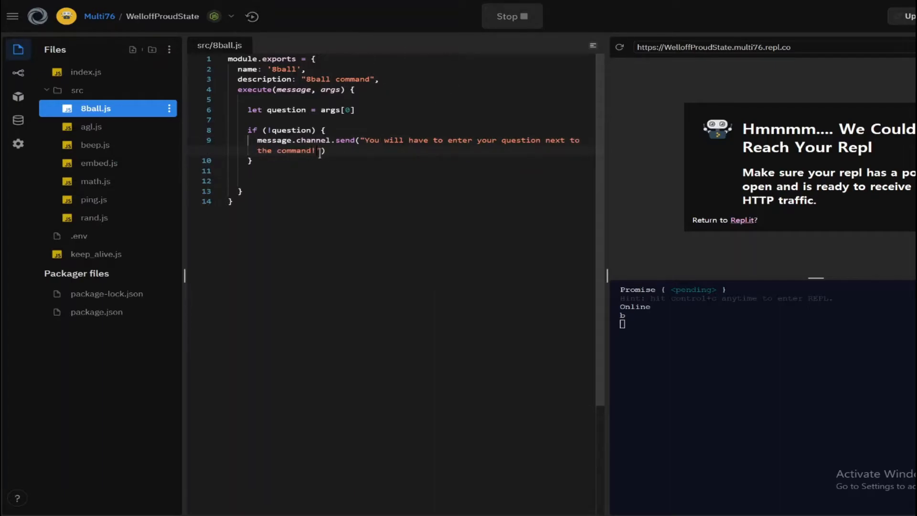
type("else {")
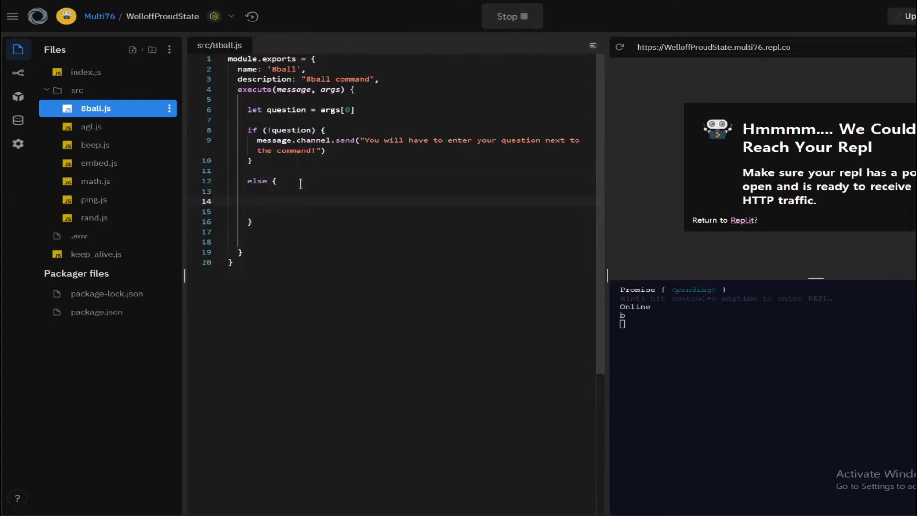
- Define a responses array of quoted Magic 8-Ball answers inside the else block
type("let responses =")
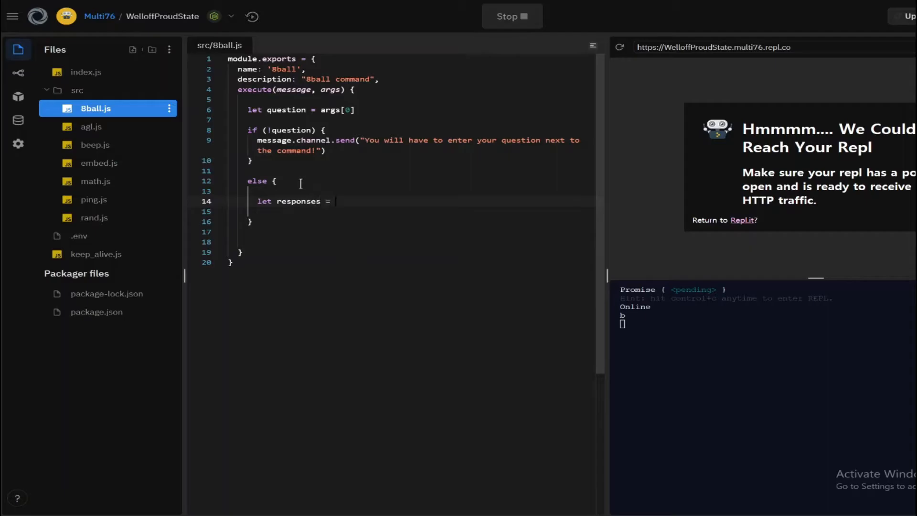
type("[]")
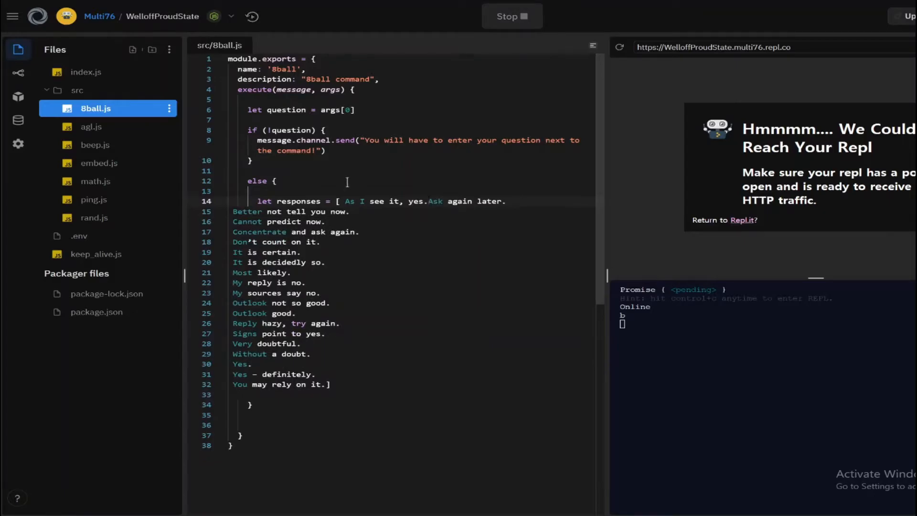
left_click(620, 47)
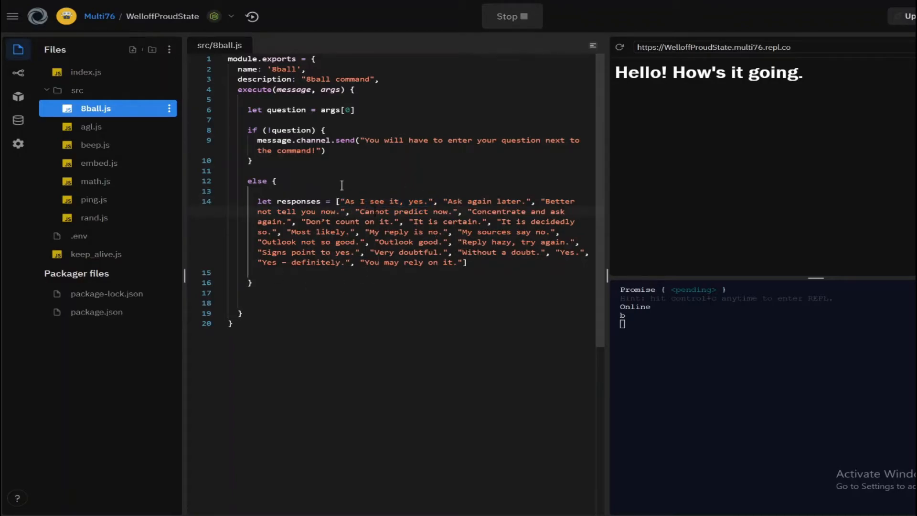
- Set response to Math.floor(Math.random() * responses.length) below the array
left_click_drag(342, 201, 449, 262)
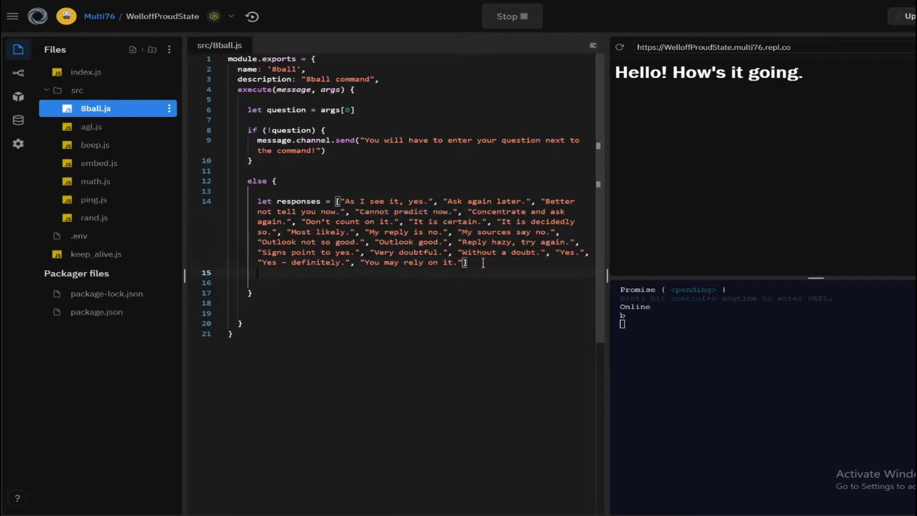
type("let")
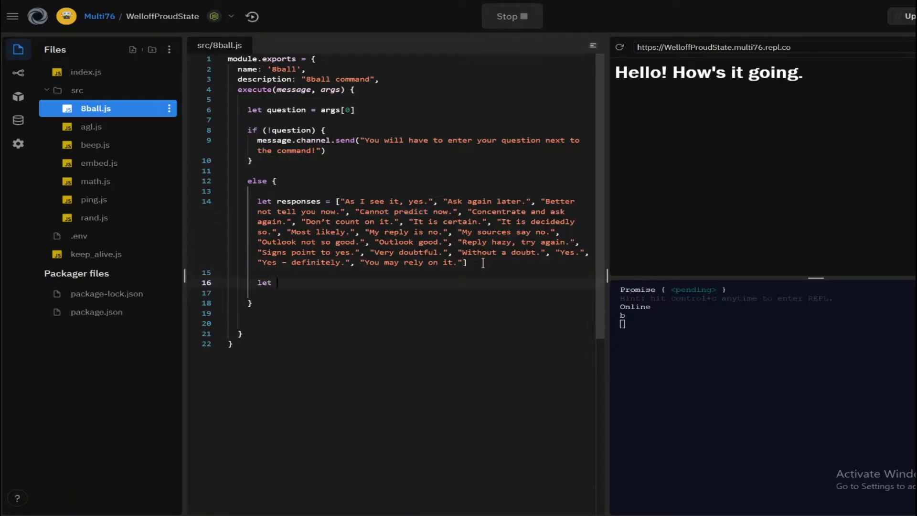
type("response =")
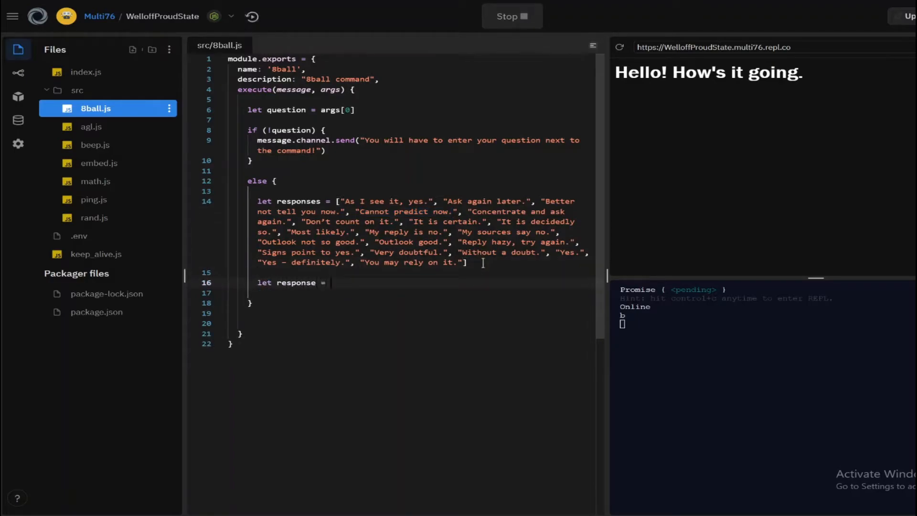
type("Math.f")
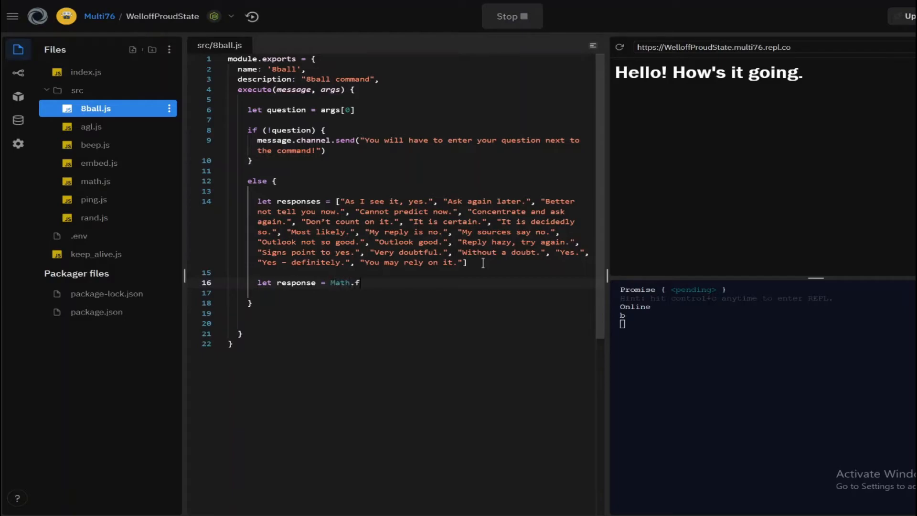
type("loor()")
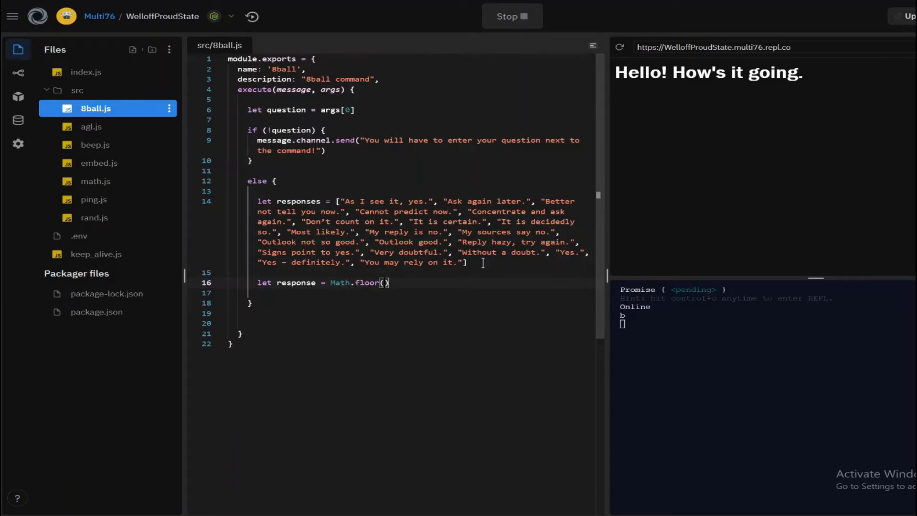
type("Math.random(")
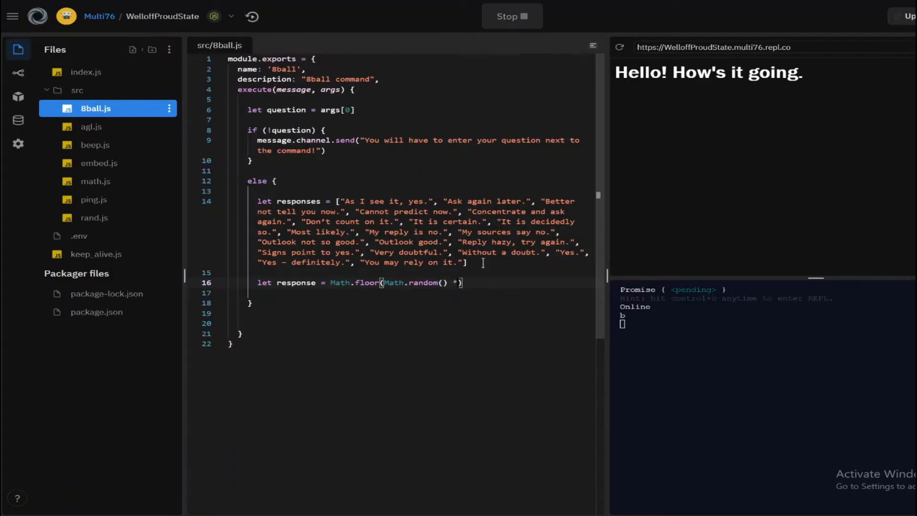
type("responses.l")
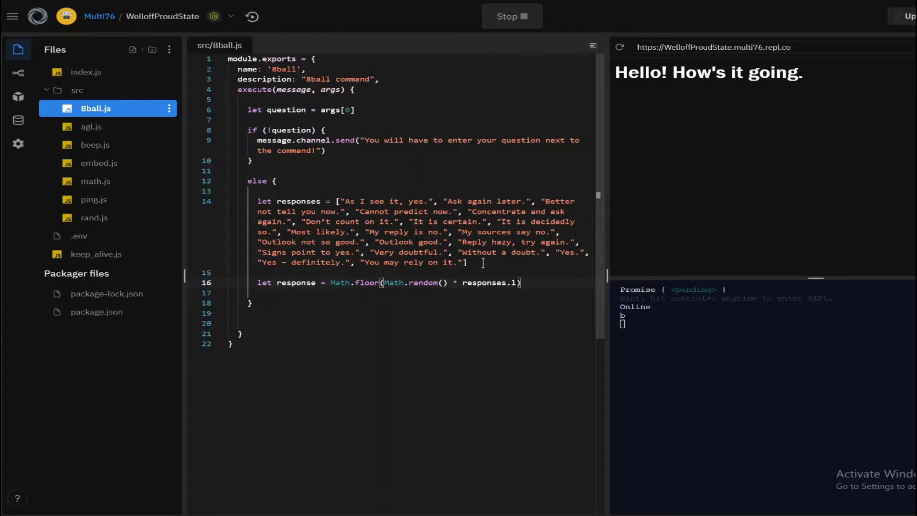
type("ength")
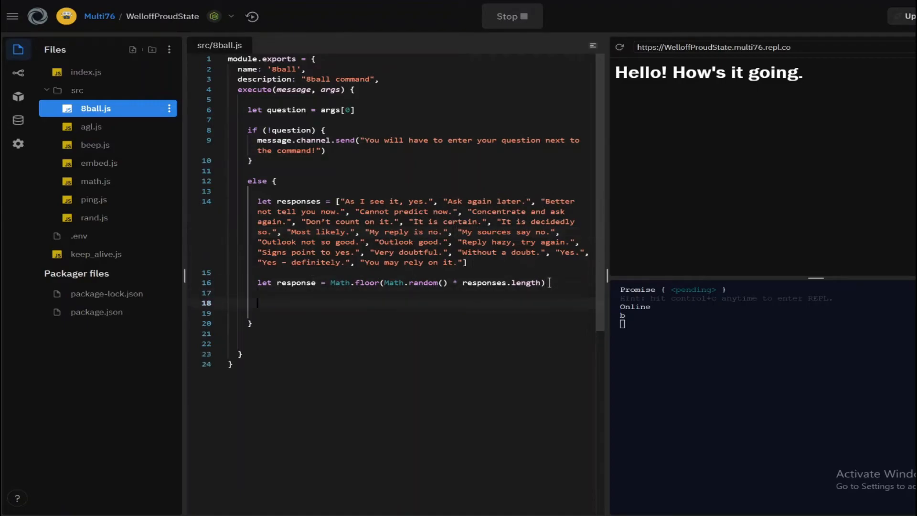
- Reply to the message with responses[response]
type("responses")
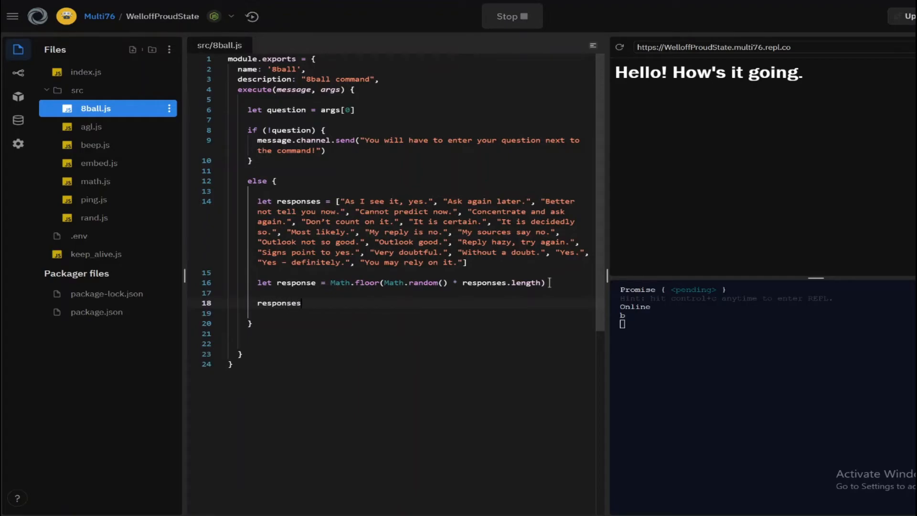
type("[re]")
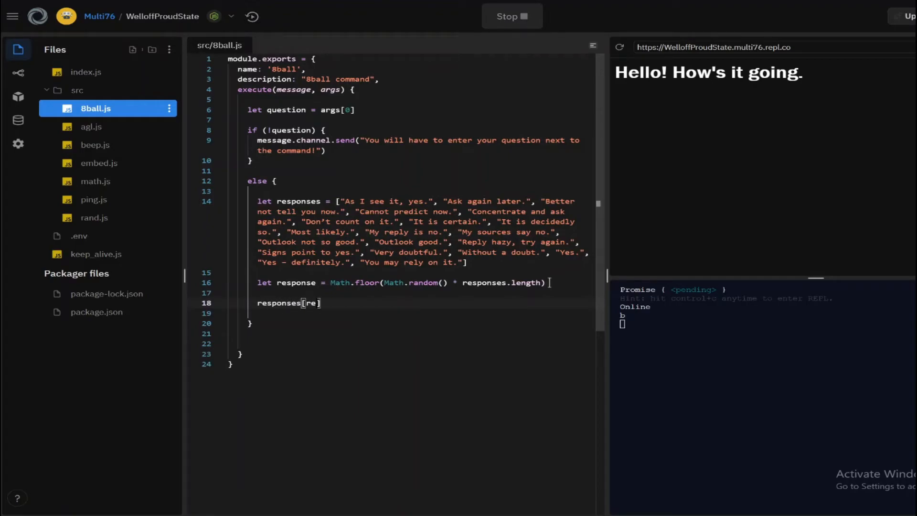
type("sponse")
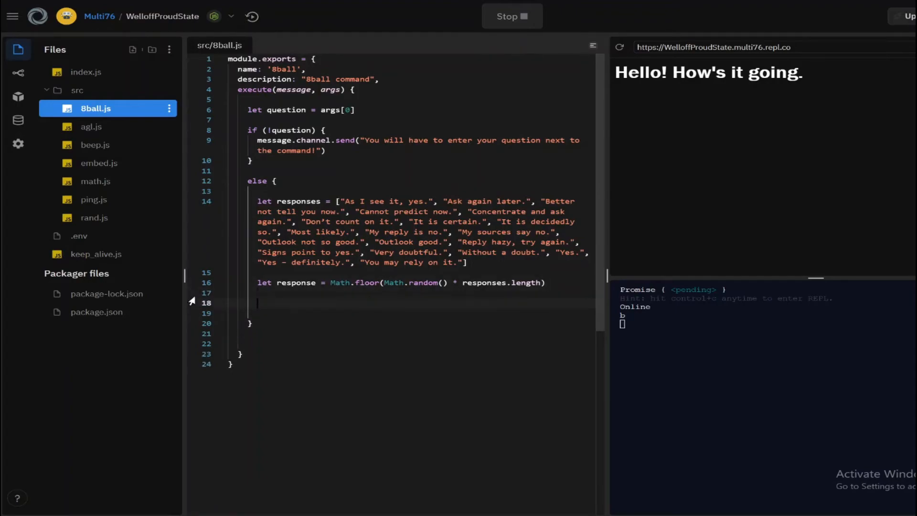
type("message.chann")
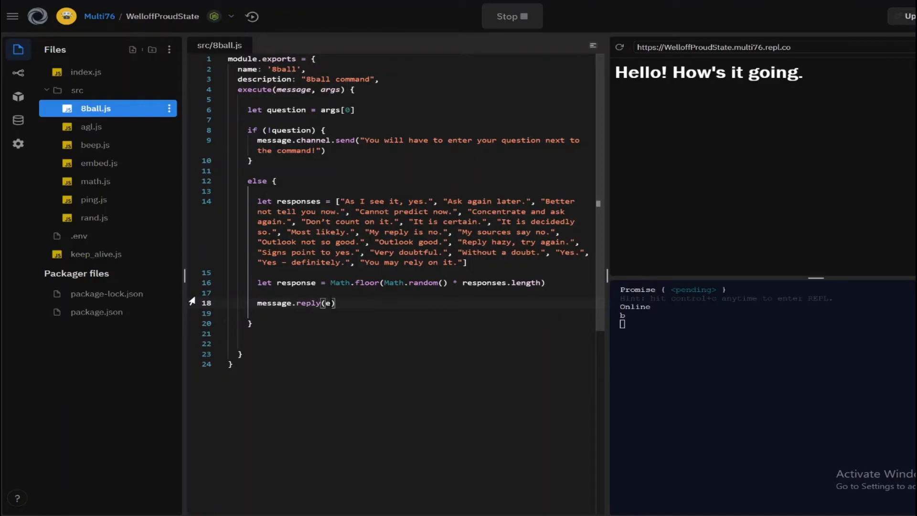
type("respoms")
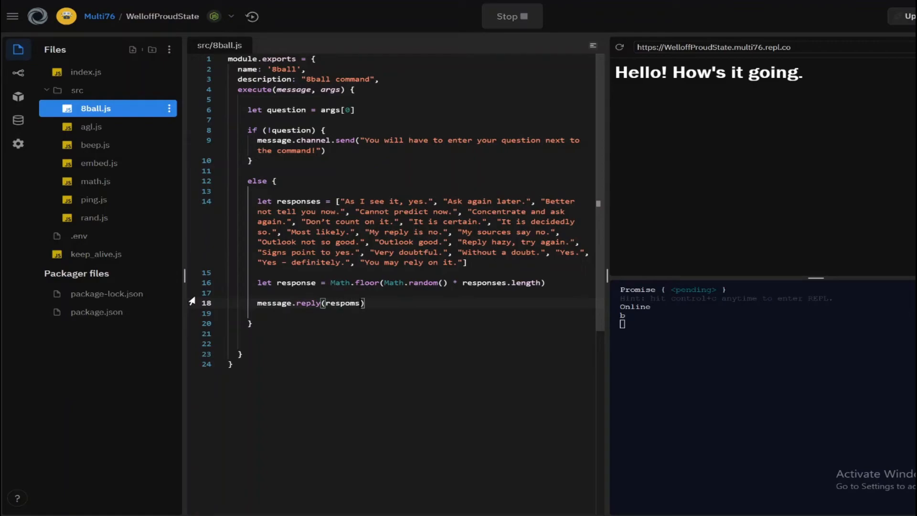
type("responses[]")
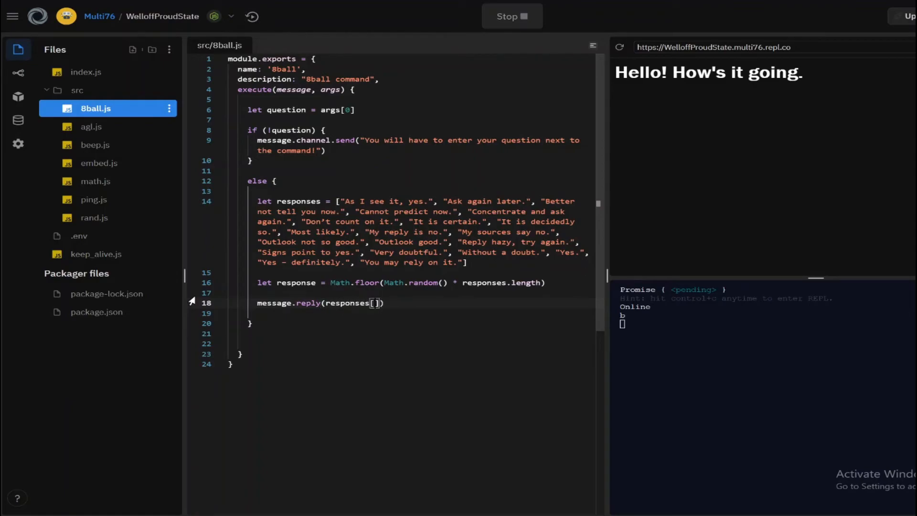
type("respo")
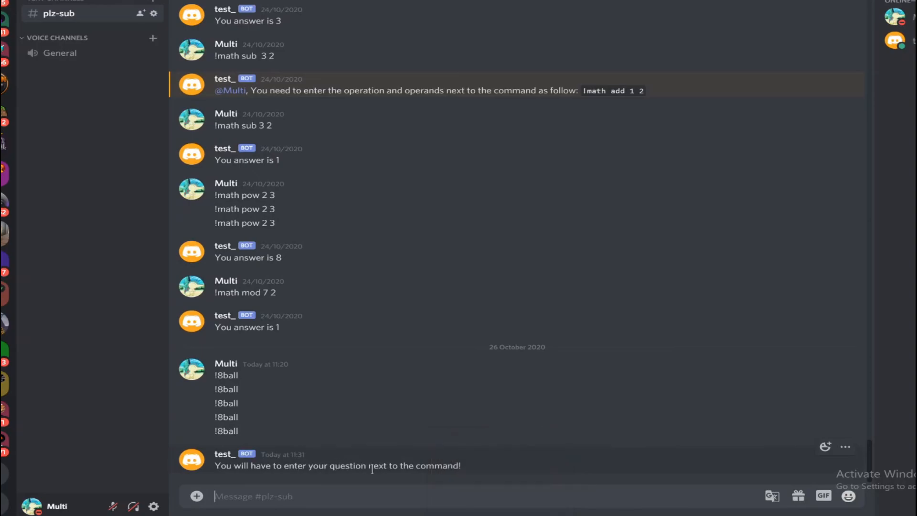
- Enter !8ball in Discord's #plz-sub message box to test the bot
type("!8bal")
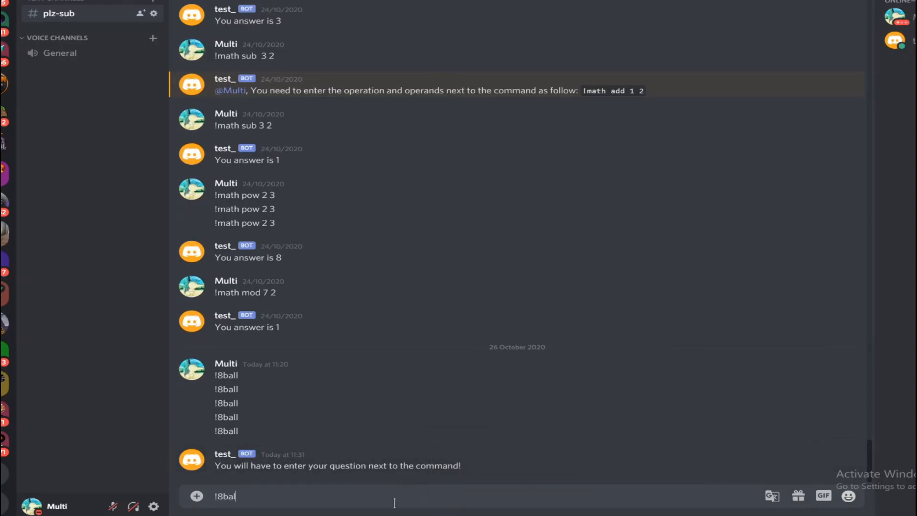
type("l")
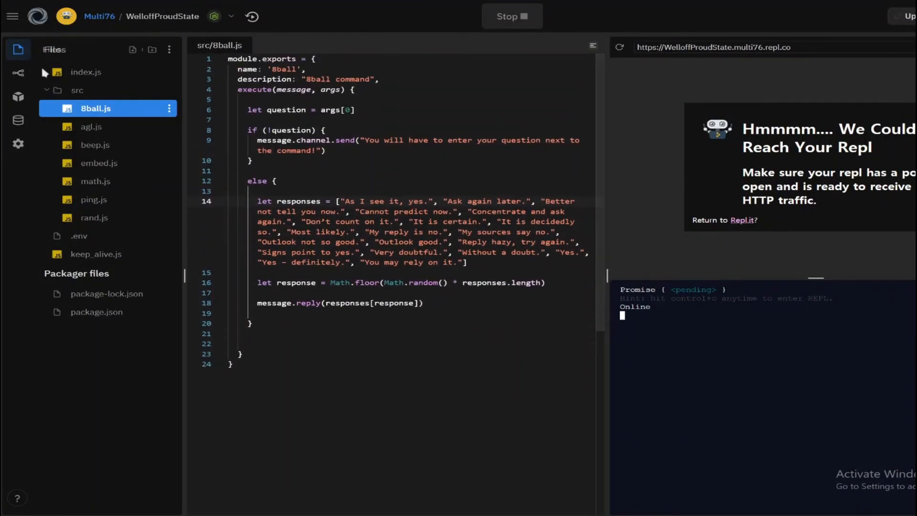
- Collapse the src folder and reopen index.js to view the command handlers
left_click(77, 90)
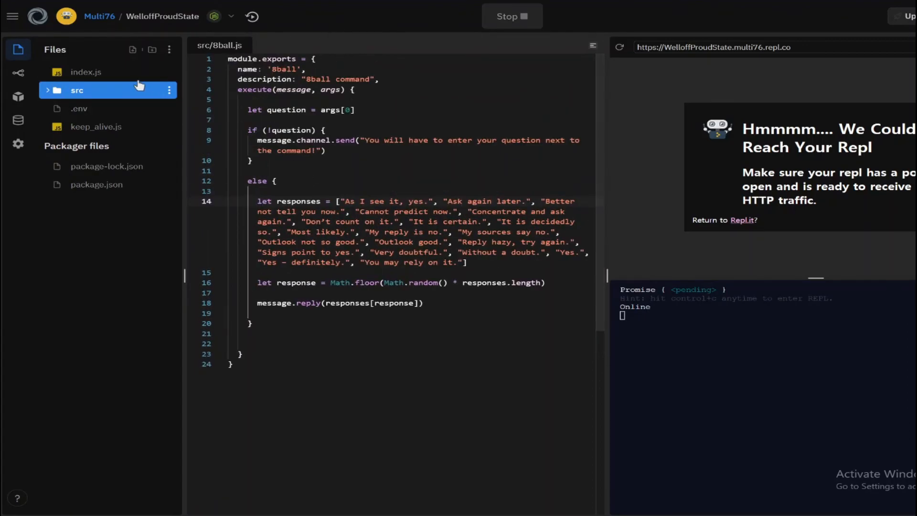
left_click(86, 72)
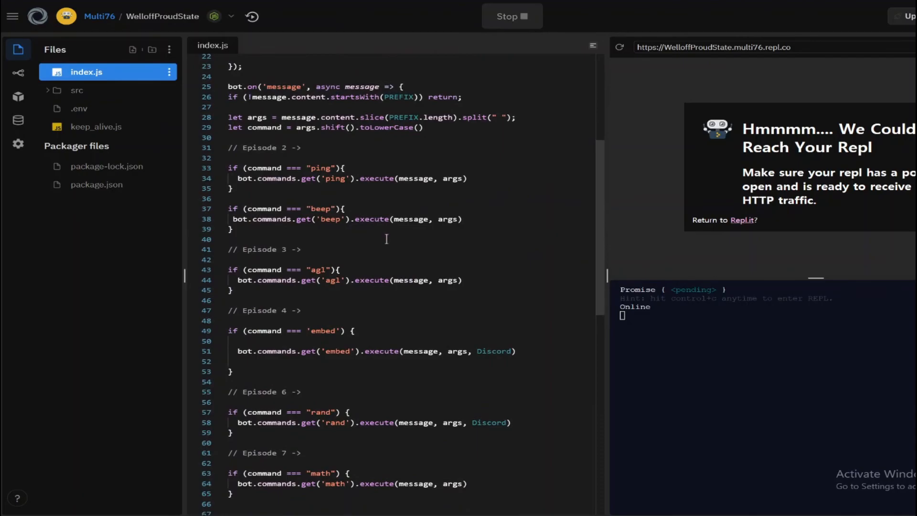